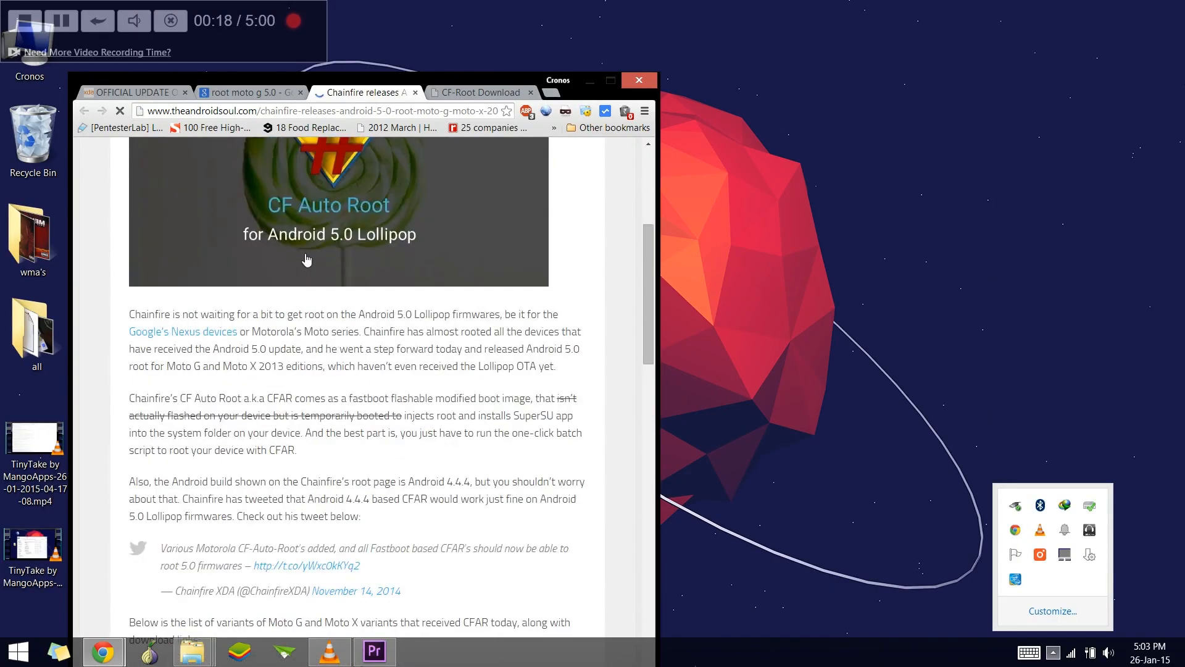
# - Extract CF-Auto-Root, run root-windows.bat past the data-wipe warning, and view the SuperSU v2.45 thread
pyautogui.scroll(-3)
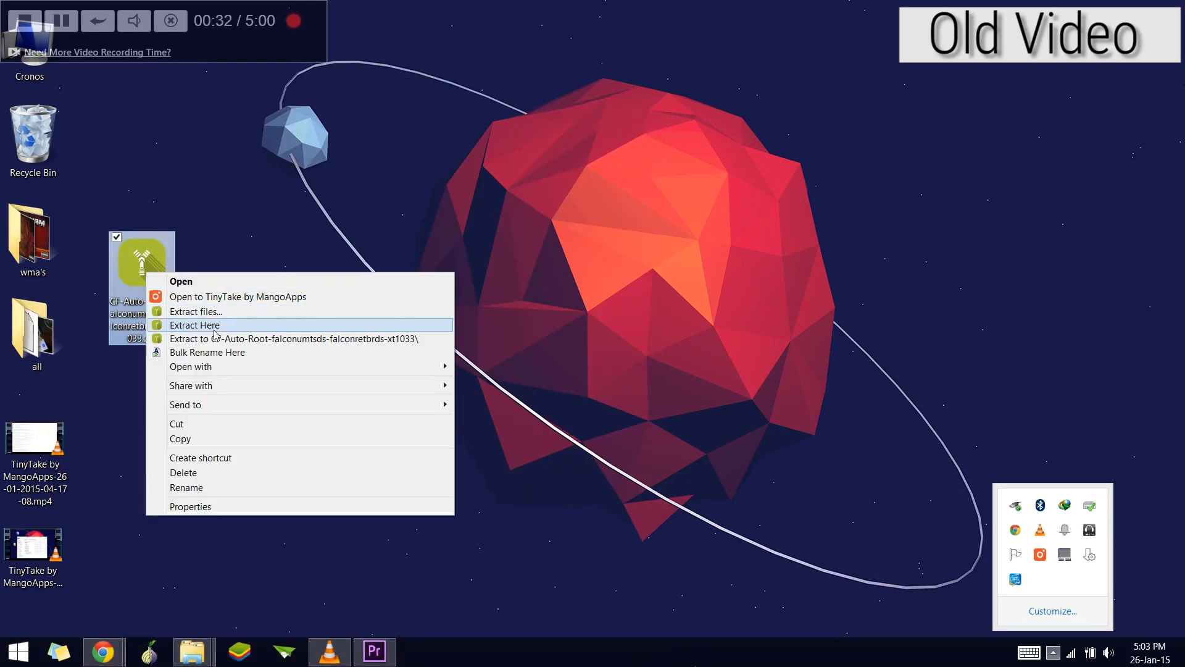
pyautogui.click(195, 324)
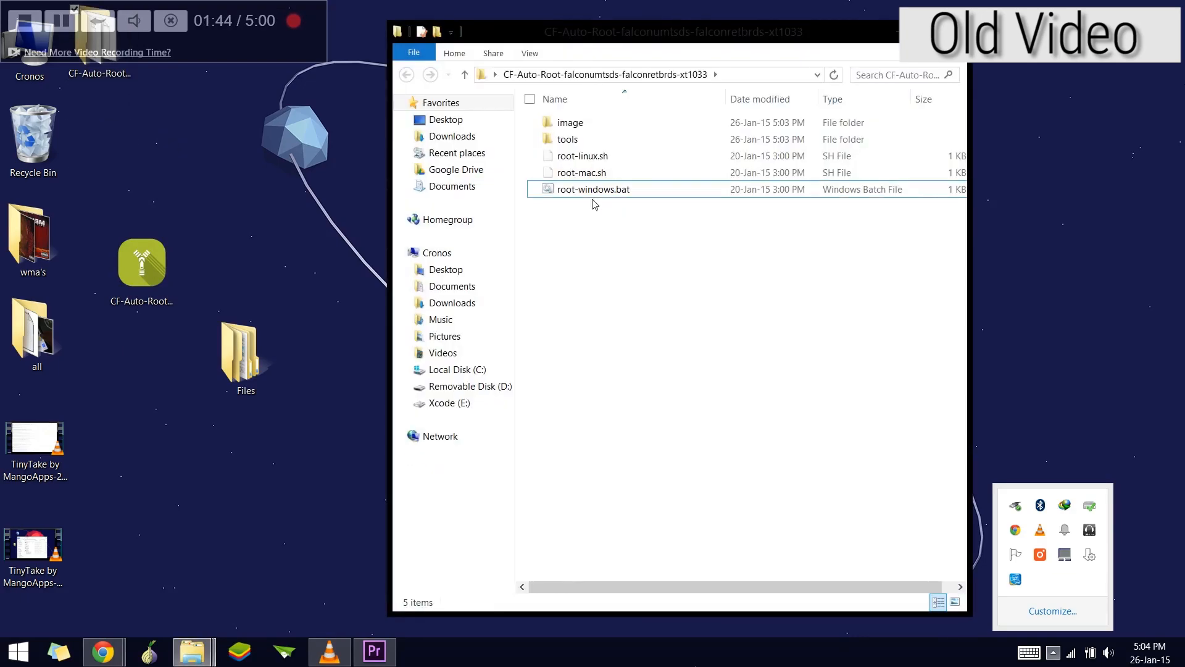
pyautogui.doubleClick(591, 189)
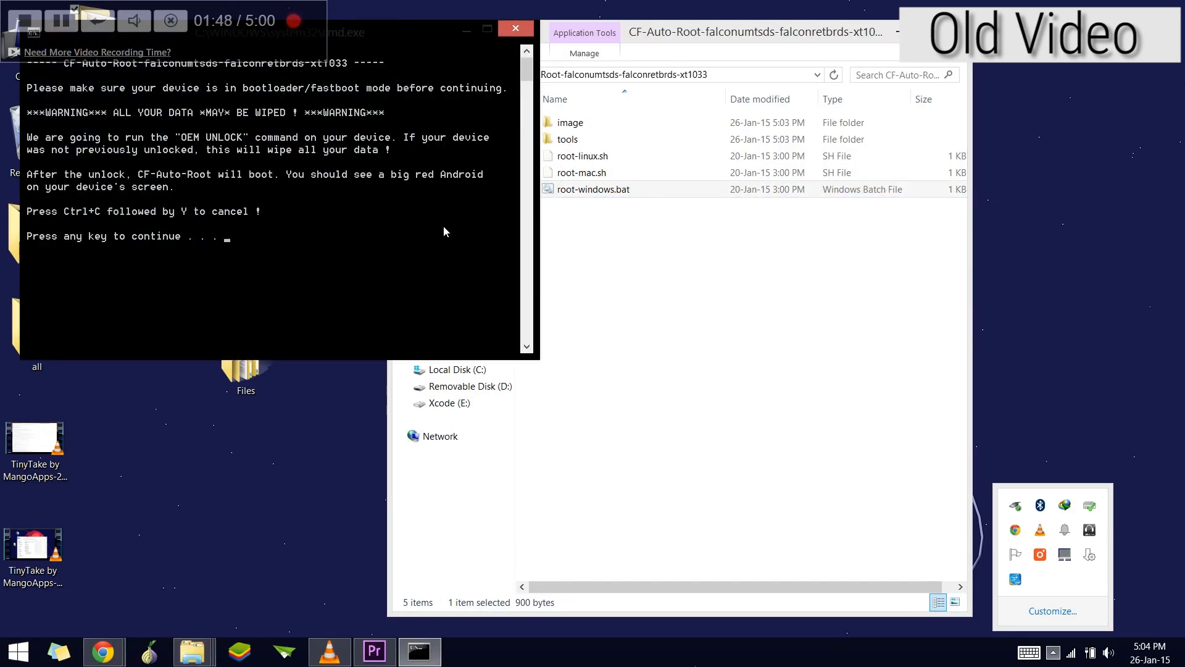
pyautogui.press('enter')
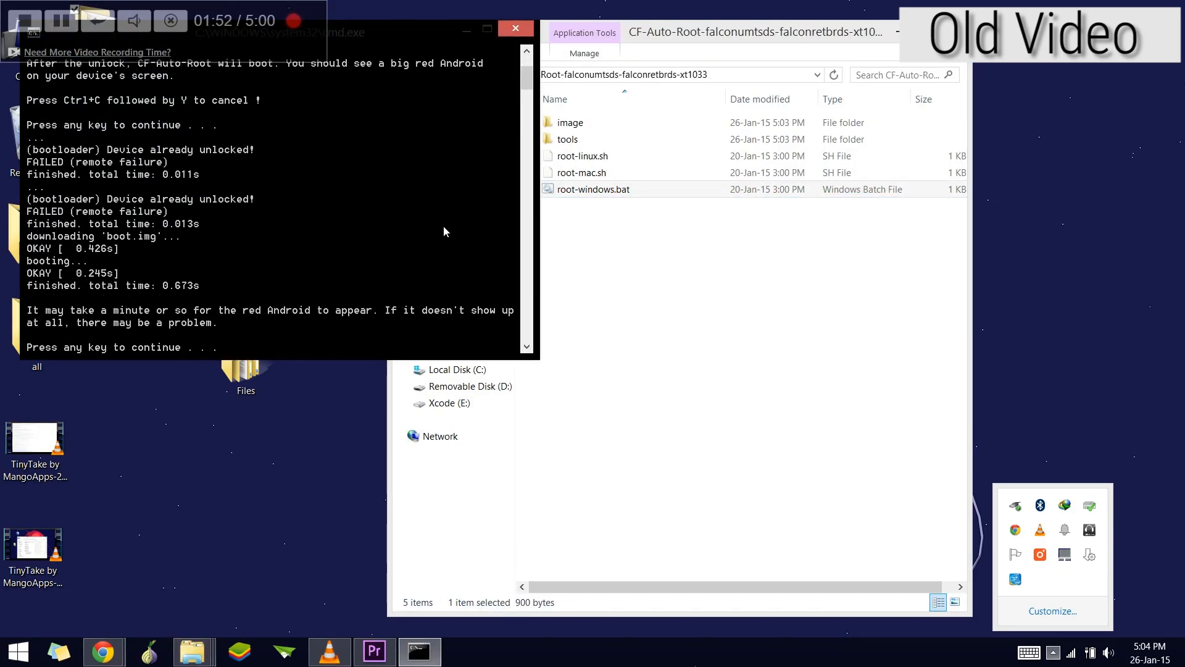
pyautogui.click(516, 28)
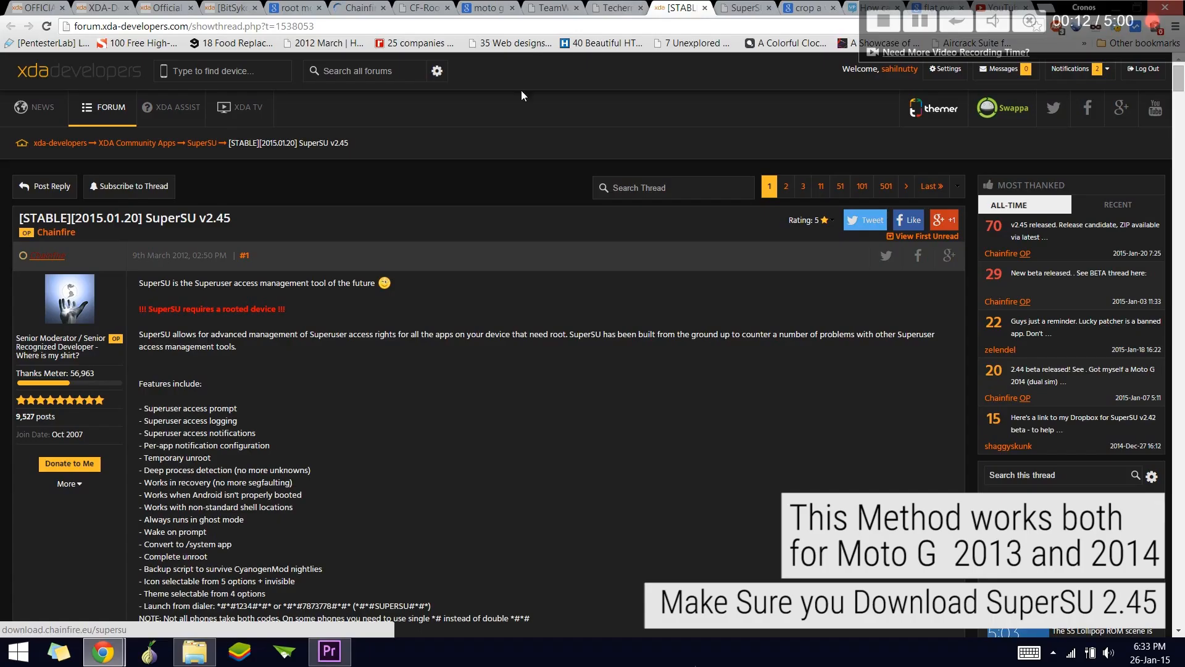
pyautogui.doubleClick(204, 218)
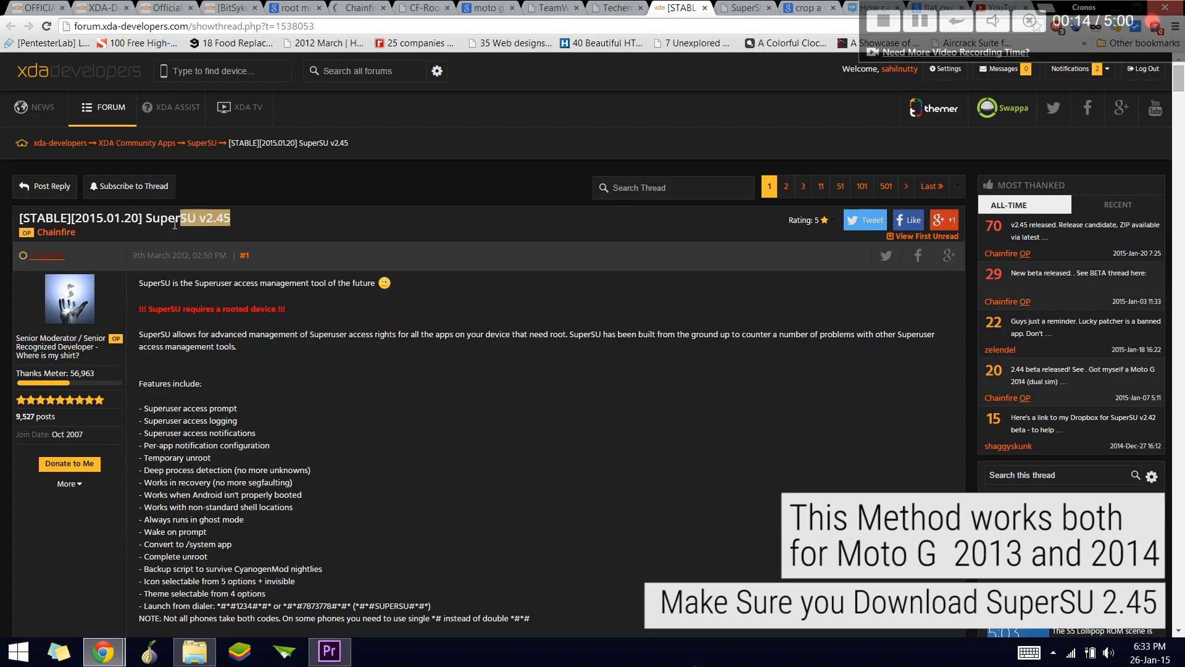